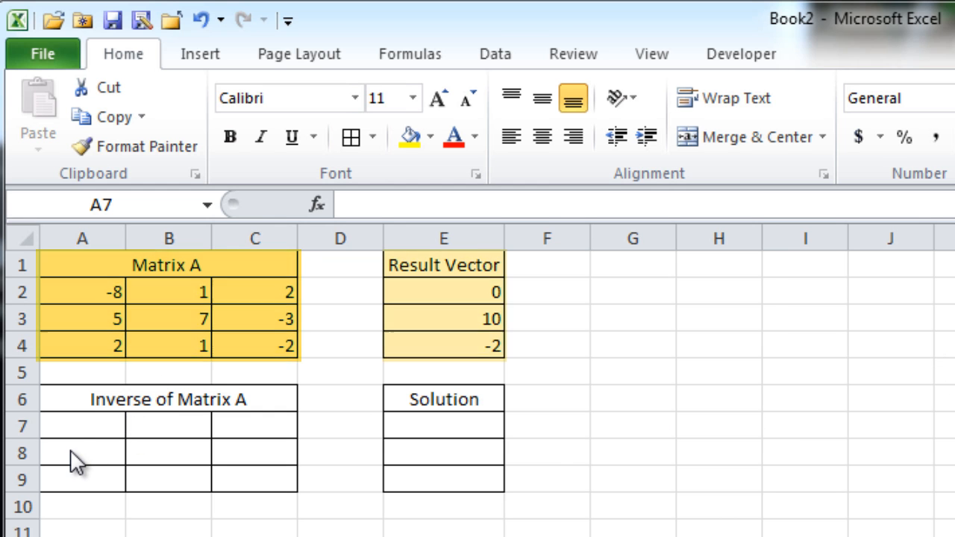
Enter =MINVERSE(A2:C4) over A7:C9 as a 3×3 array formula.
{"action": "left_click", "coordinate": [82, 425]}
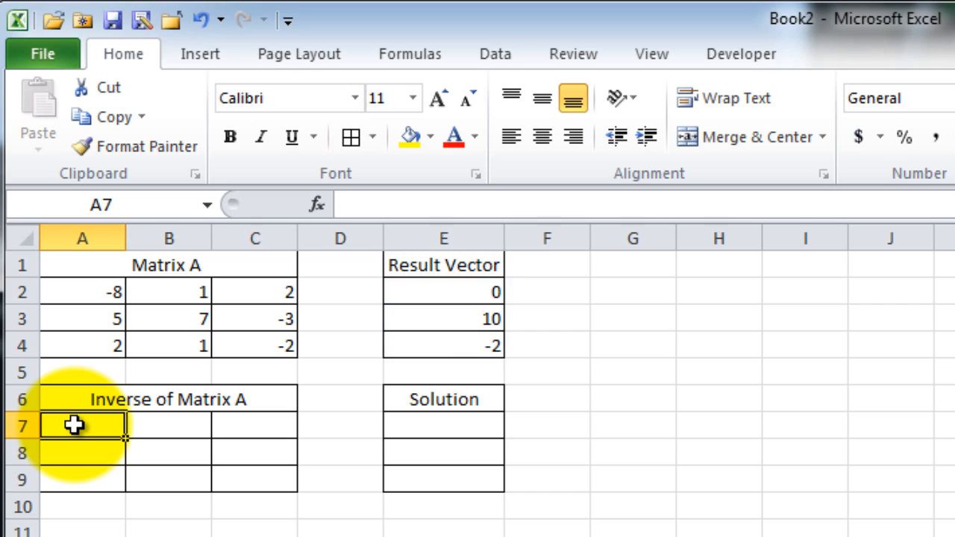
{"action": "left_click_drag", "start_coordinate": [75, 425], "coordinate": [208, 425]}
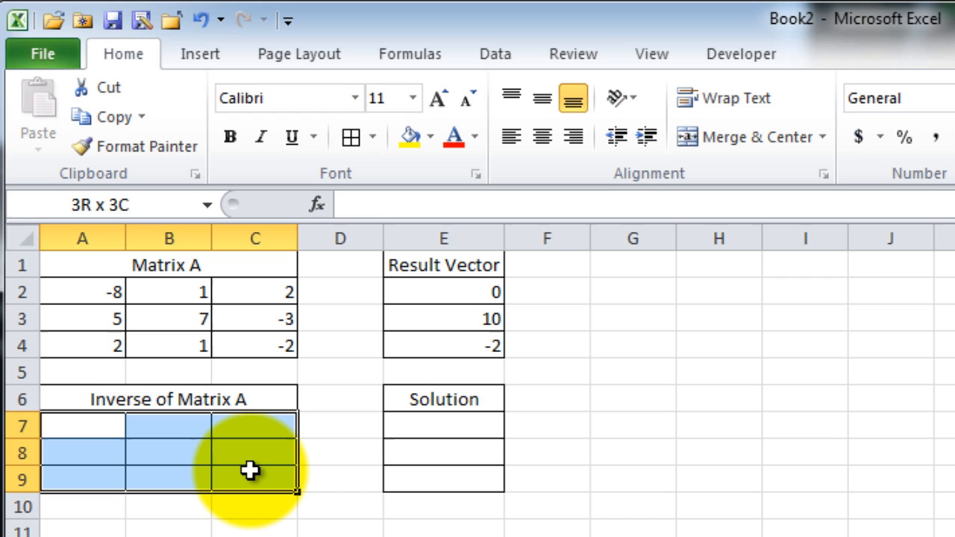
{"action": "type", "text": "="}
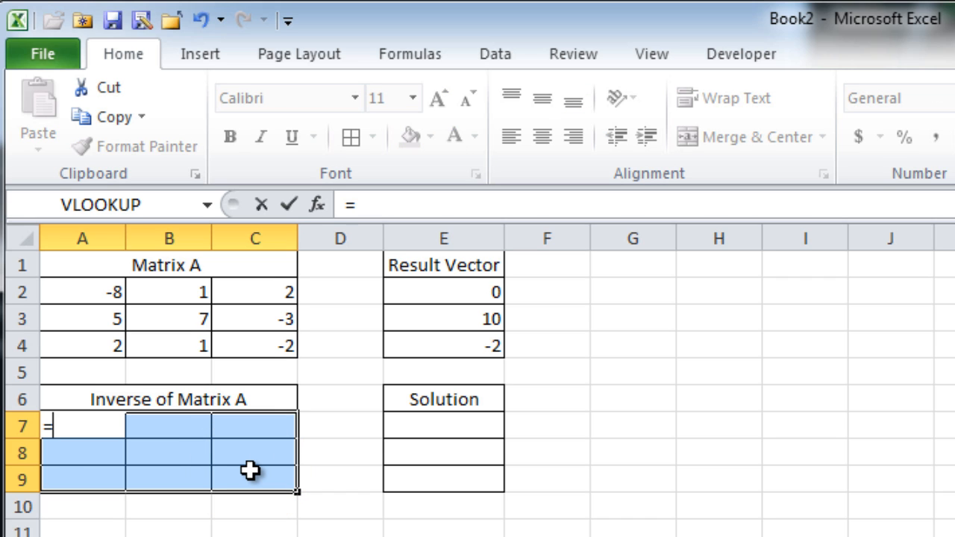
{"action": "type", "text": "minv"}
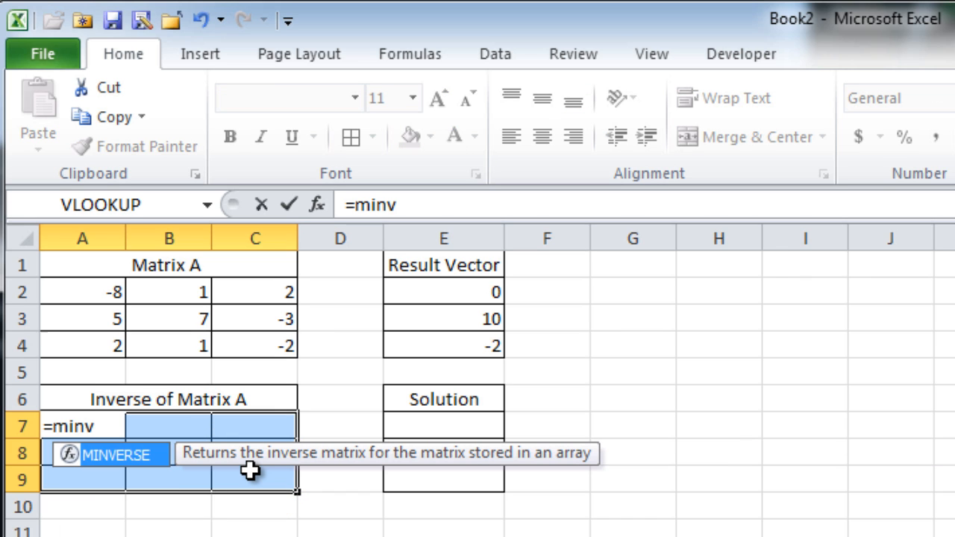
{"action": "type", "text": "er"}
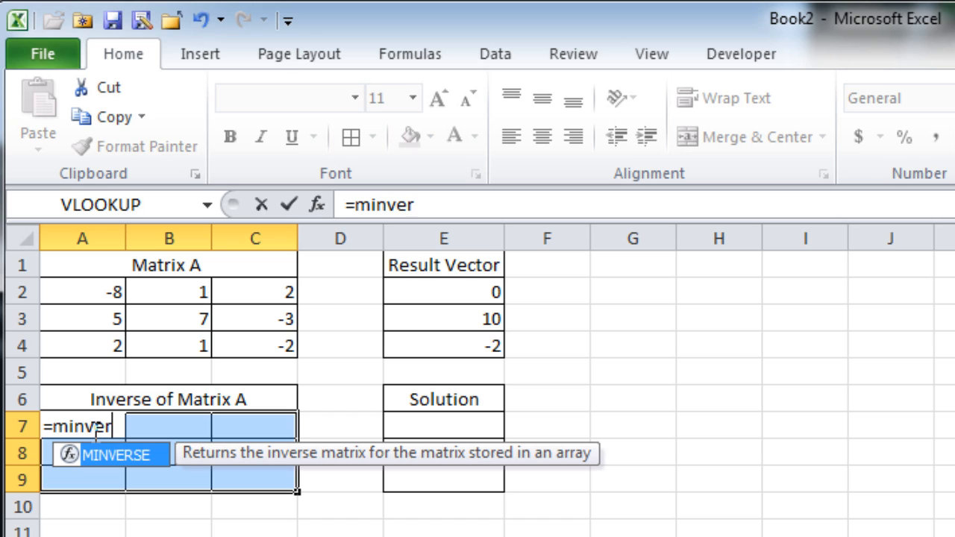
{"action": "type", "text": "se"}
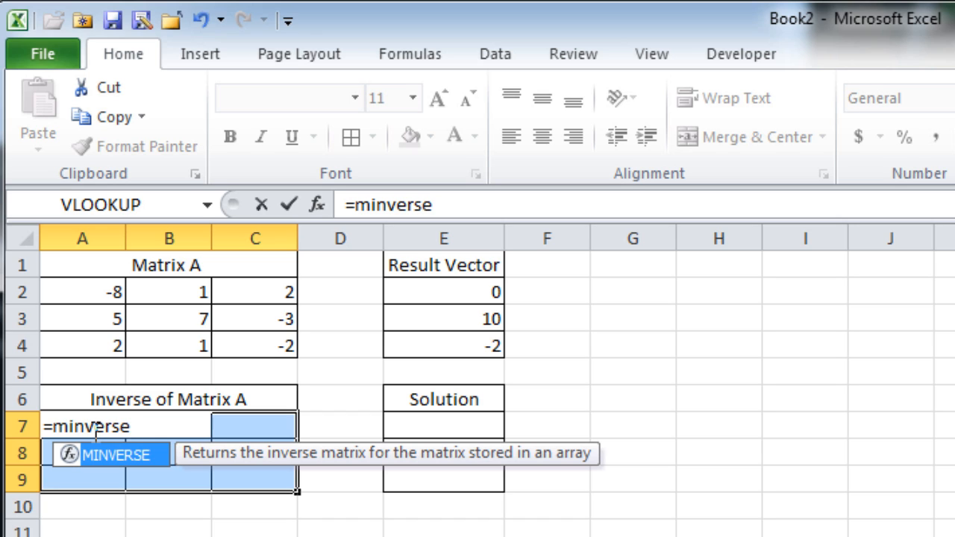
{"action": "type", "text": "("}
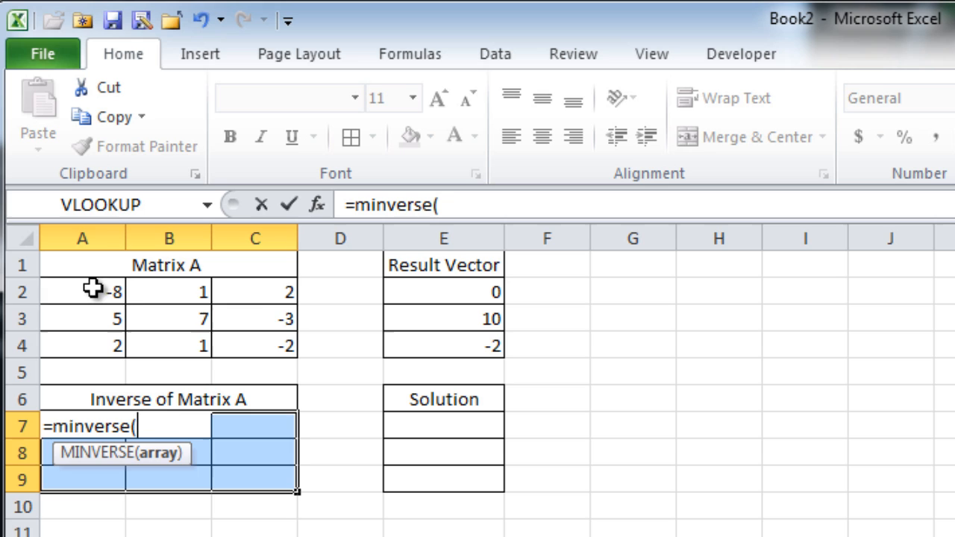
{"action": "left_click_drag", "start_coordinate": [93, 291], "coordinate": [259, 344]}
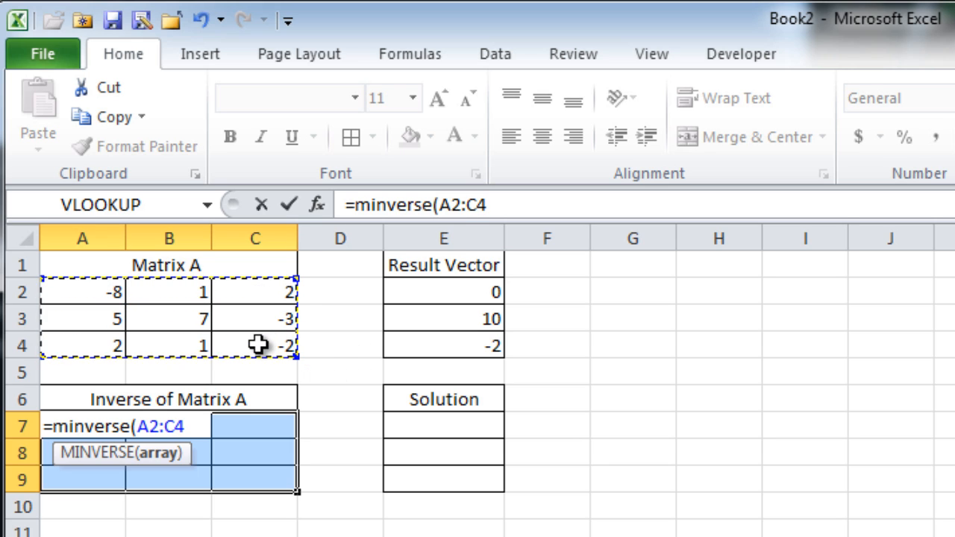
{"action": "type", "text": ")"}
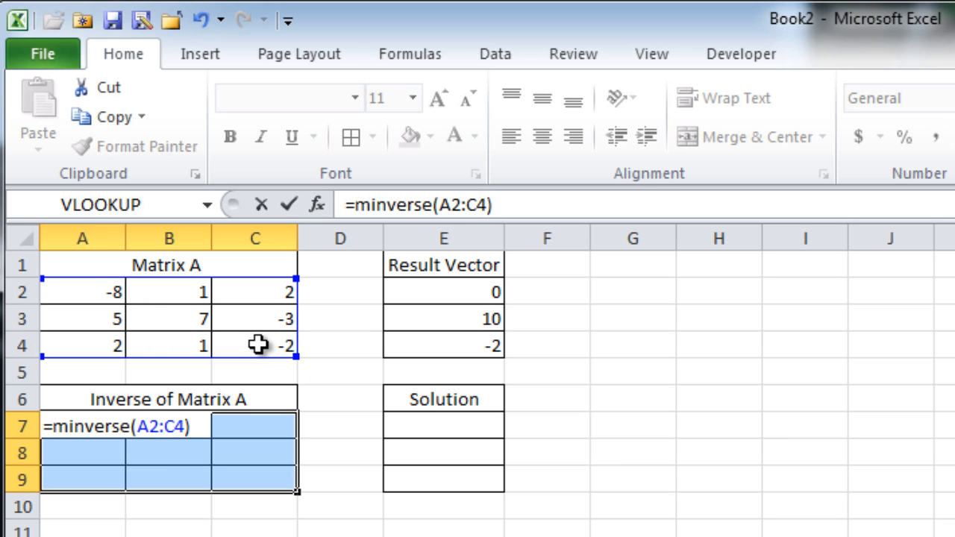
{"action": "key", "text": "ctrl+shift+enter"}
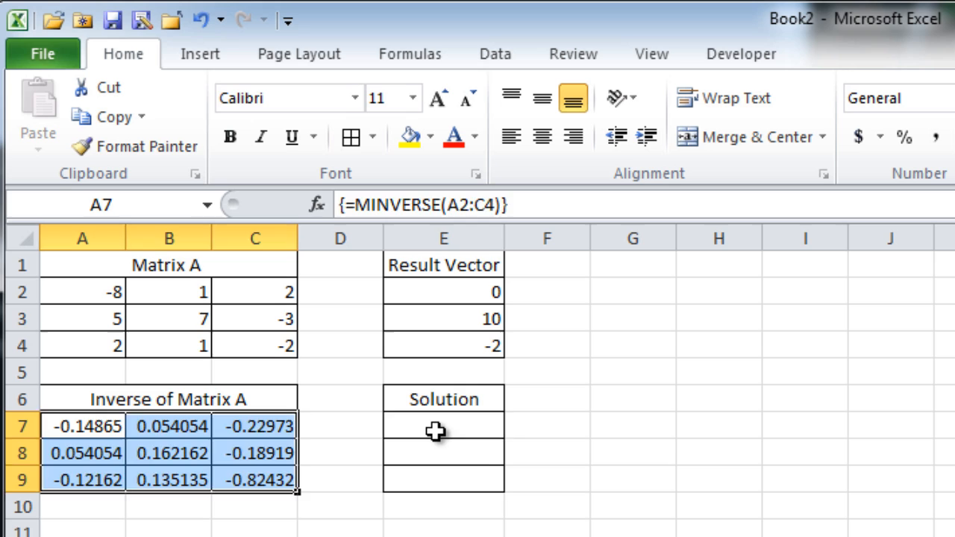
Enter =MMULT(A7:C9,E2:E4) over E7:E9 as an array formula giving the solution vector.
{"action": "left_click_drag", "start_coordinate": [443, 426], "coordinate": [443, 481]}
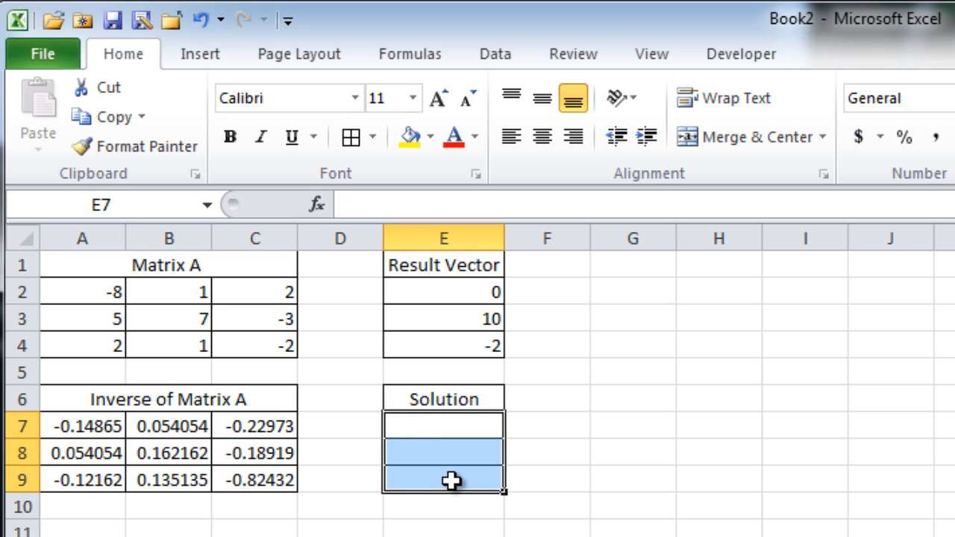
{"action": "type", "text": "="}
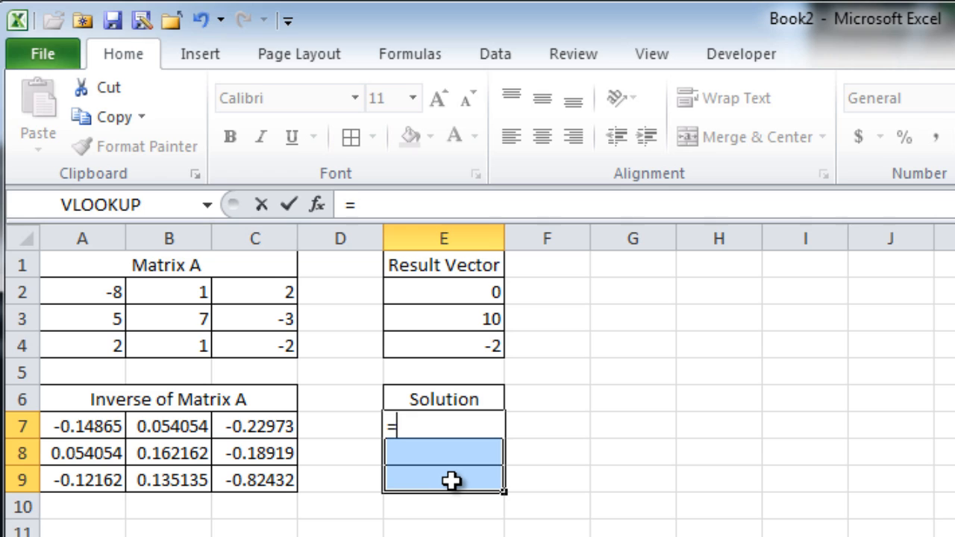
{"action": "type", "text": "mmu"}
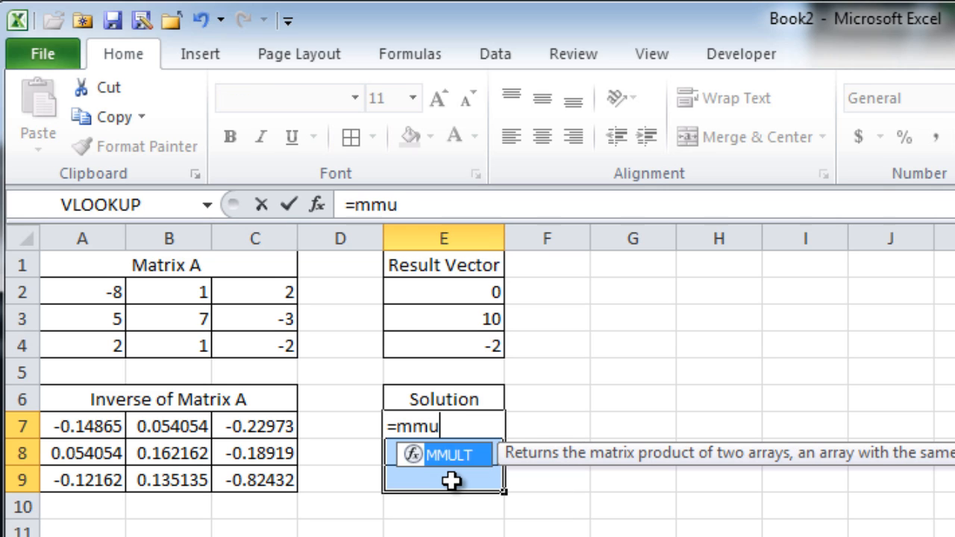
{"action": "type", "text": "lt"}
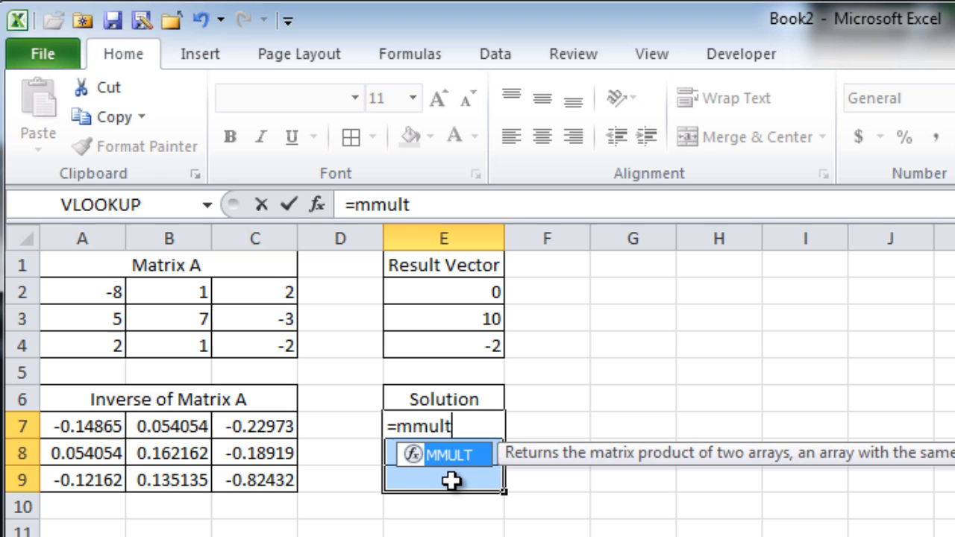
{"action": "type", "text": "(A7:C9"}
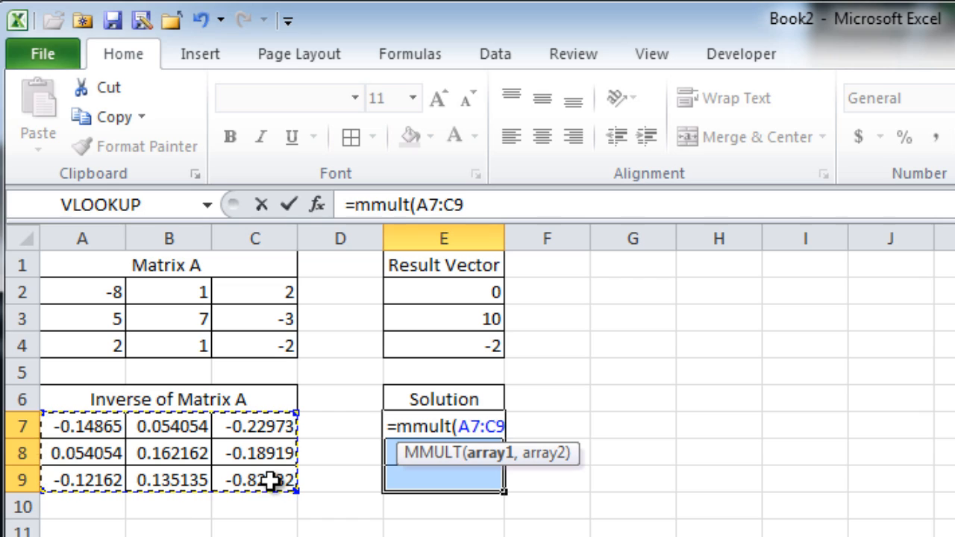
{"action": "type", "text": ","}
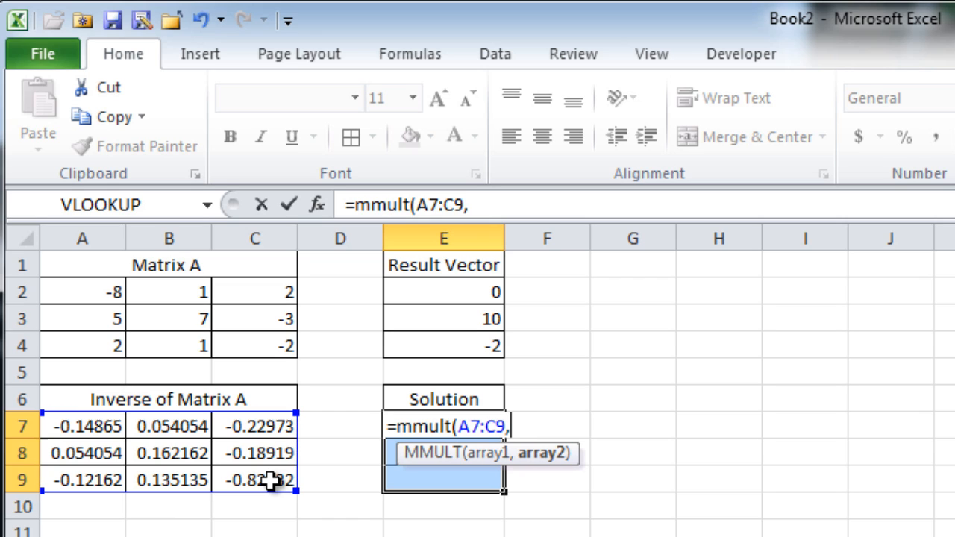
{"action": "mouse_move", "coordinate": [505, 312]}
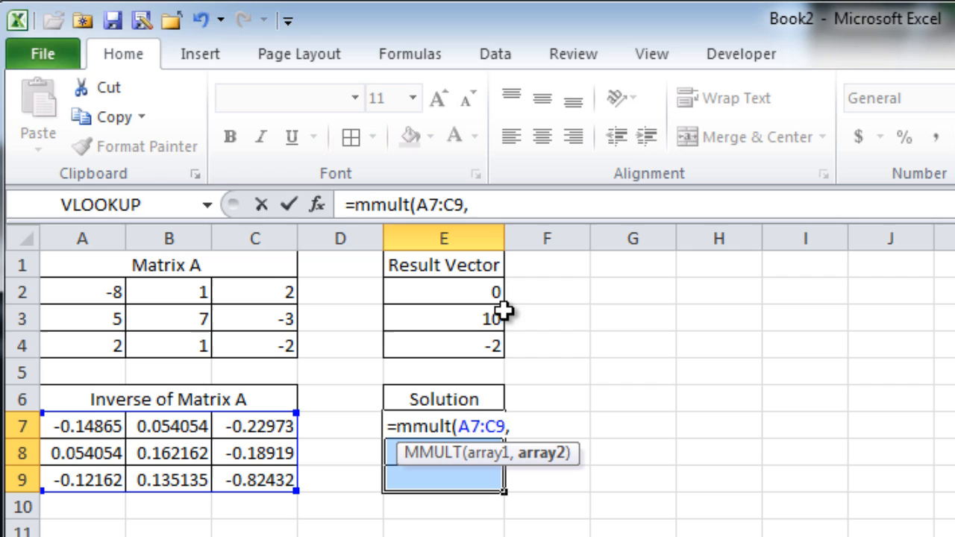
{"action": "left_click_drag", "start_coordinate": [444, 291], "coordinate": [443, 347]}
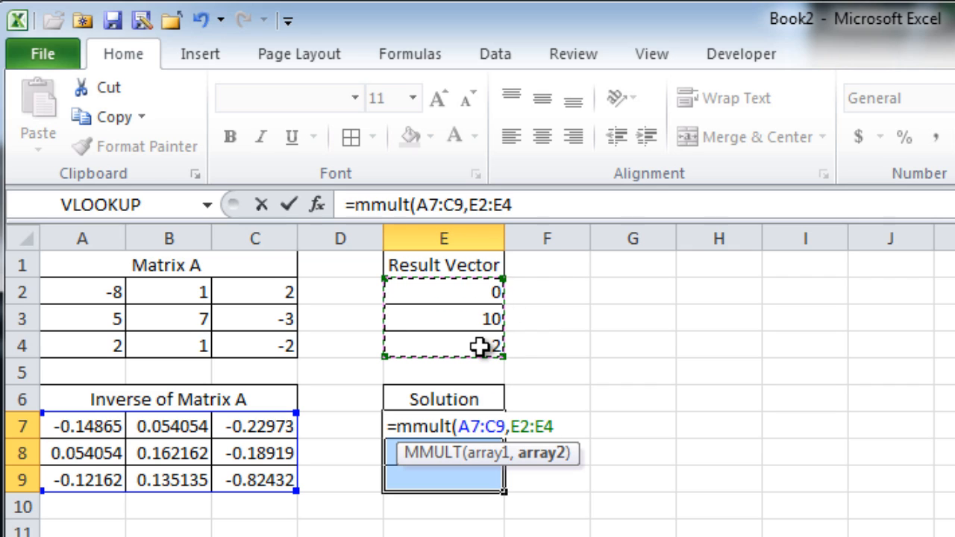
{"action": "type", "text": ")"}
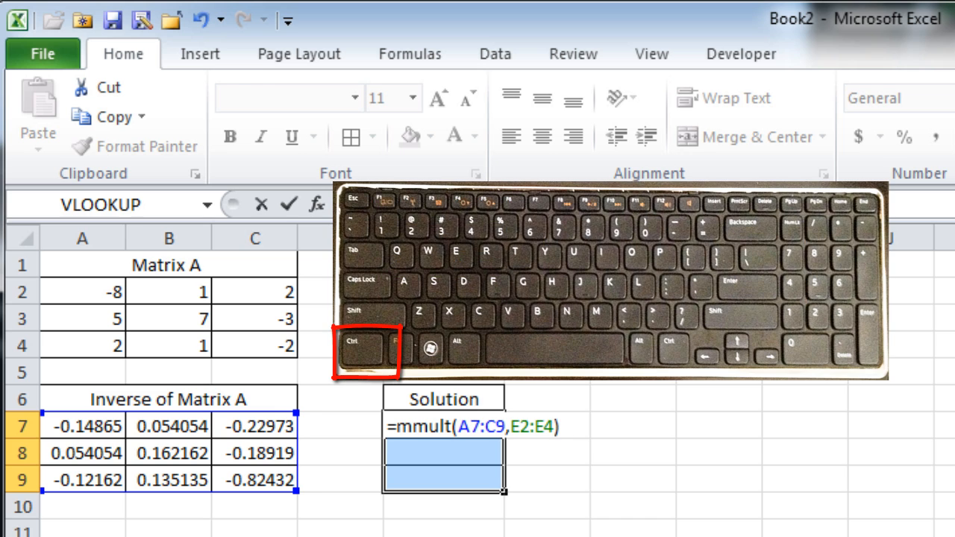
{"action": "key", "text": "ctrl+shift+enter"}
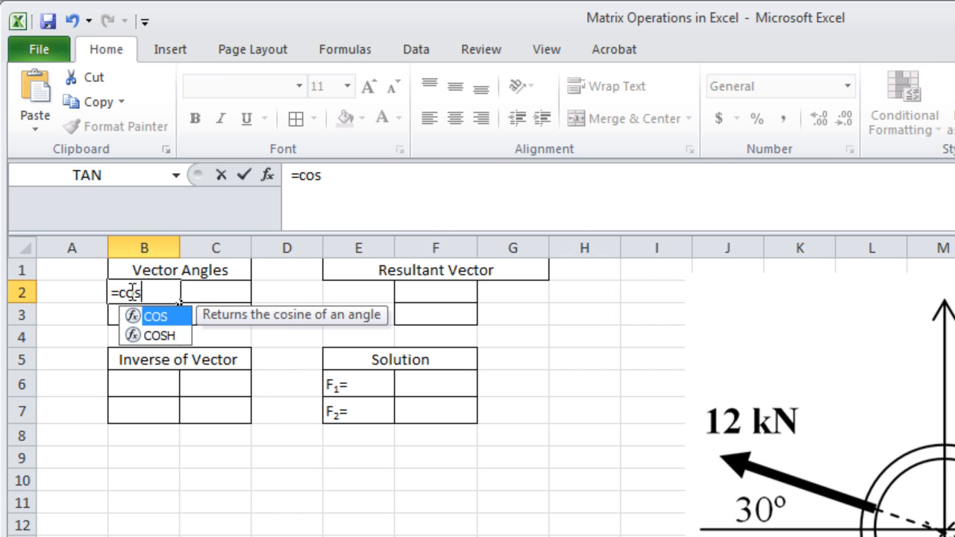
Enter SIN(RADIANS()) and COS(RADIANS()) formulas for the 35° force angles in B2:C3.
{"action": "type", "text": "(radians("}
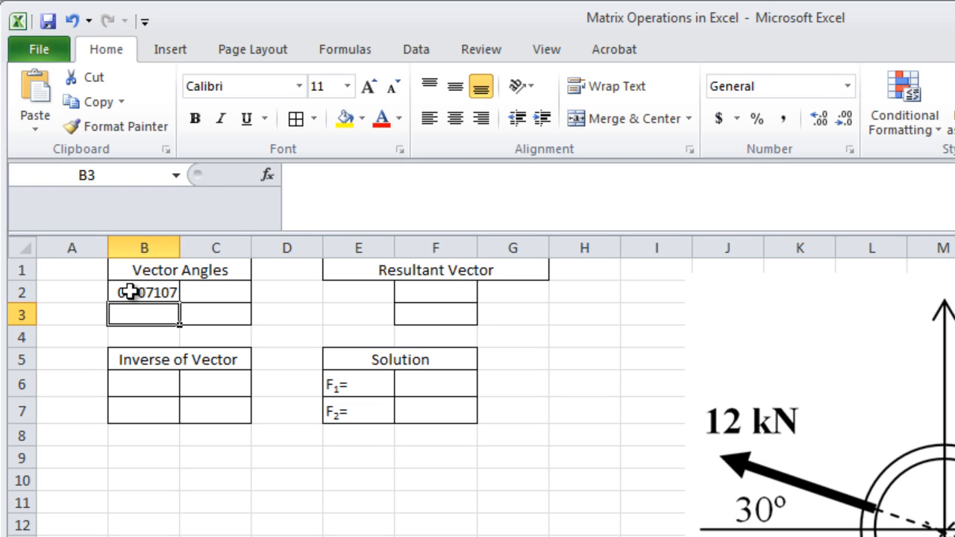
{"action": "type", "text": "=sin("}
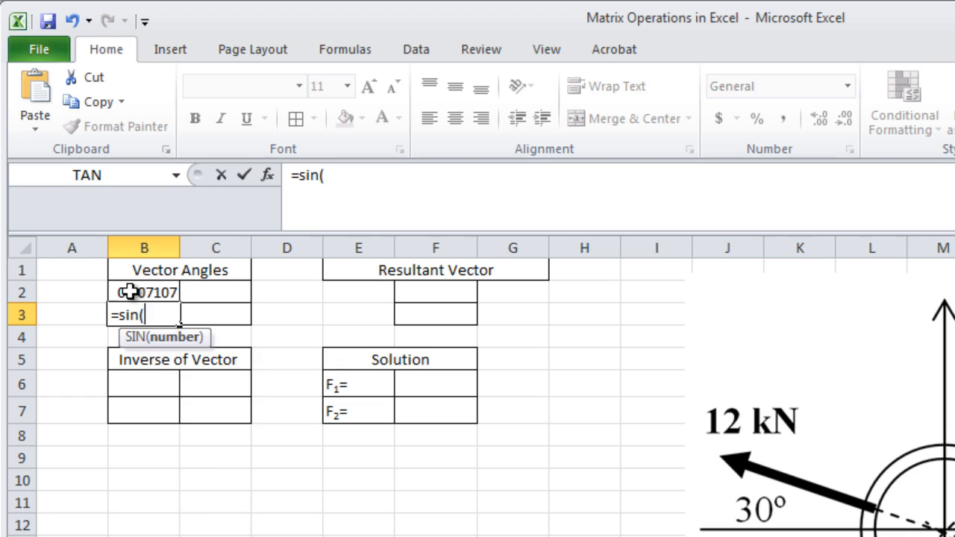
{"action": "type", "text": "radians"}
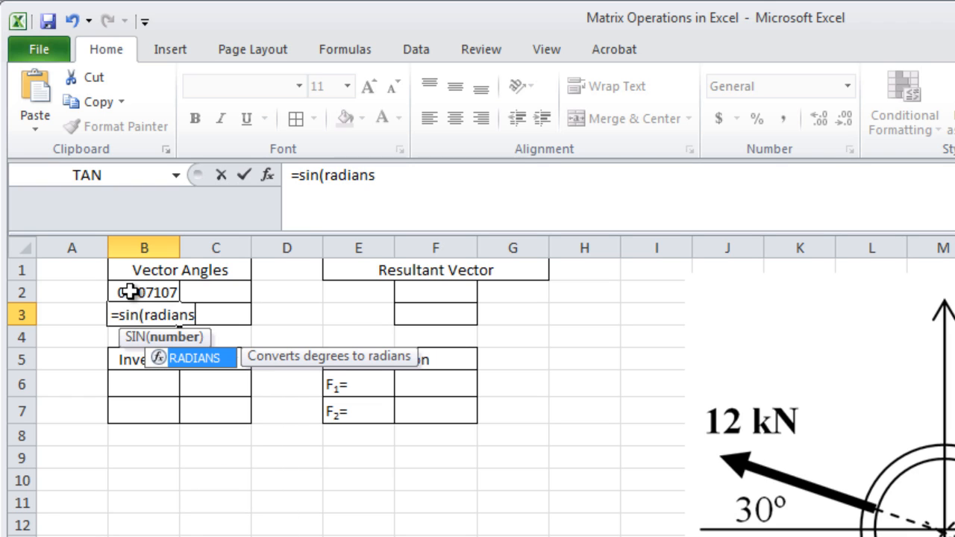
{"action": "key", "text": "enter"}
{"action": "type", "text": "="}
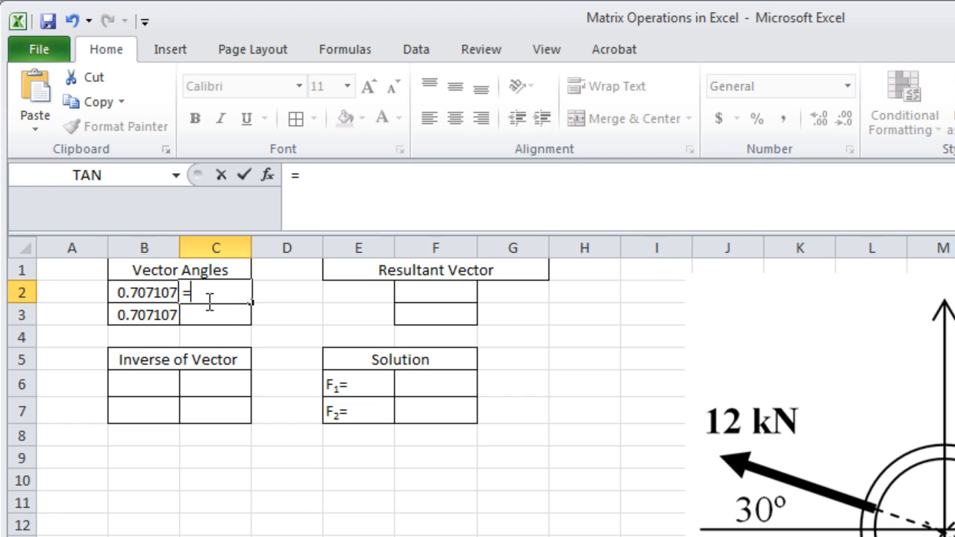
{"action": "type", "text": "cos(ra"}
{"action": "left_click", "coordinate": [214, 315]}
{"action": "type", "text": "="}
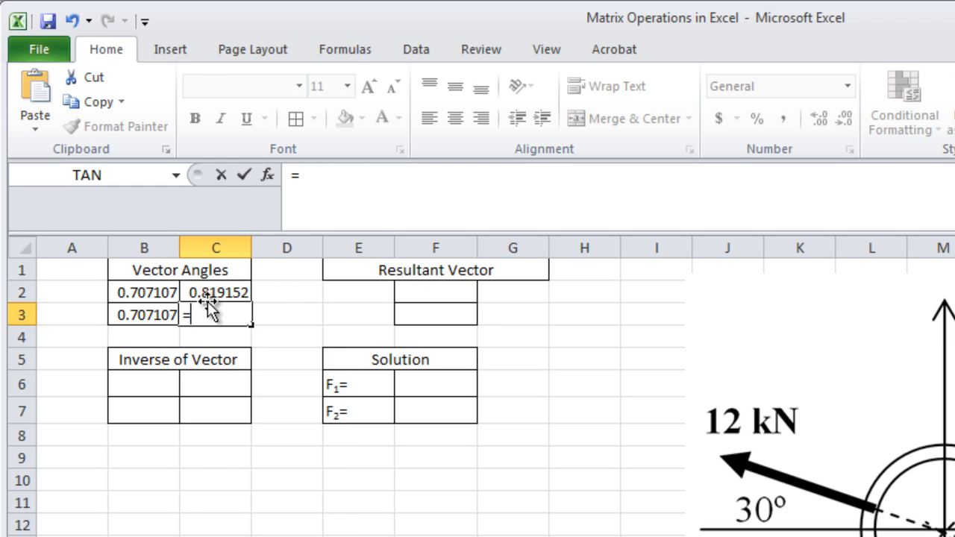
{"action": "type", "text": "sin(ra"}
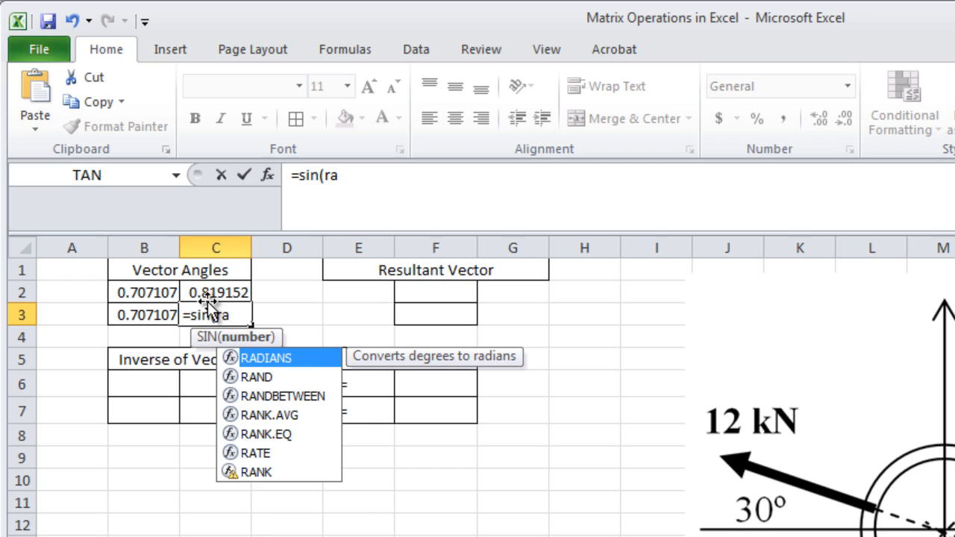
{"action": "type", "text": "dians"}
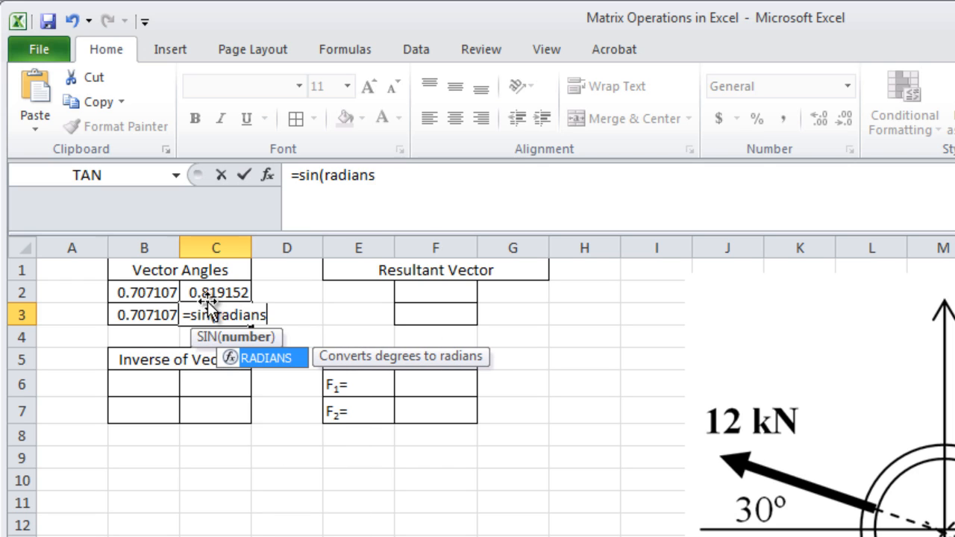
{"action": "type", "text": "35))"}
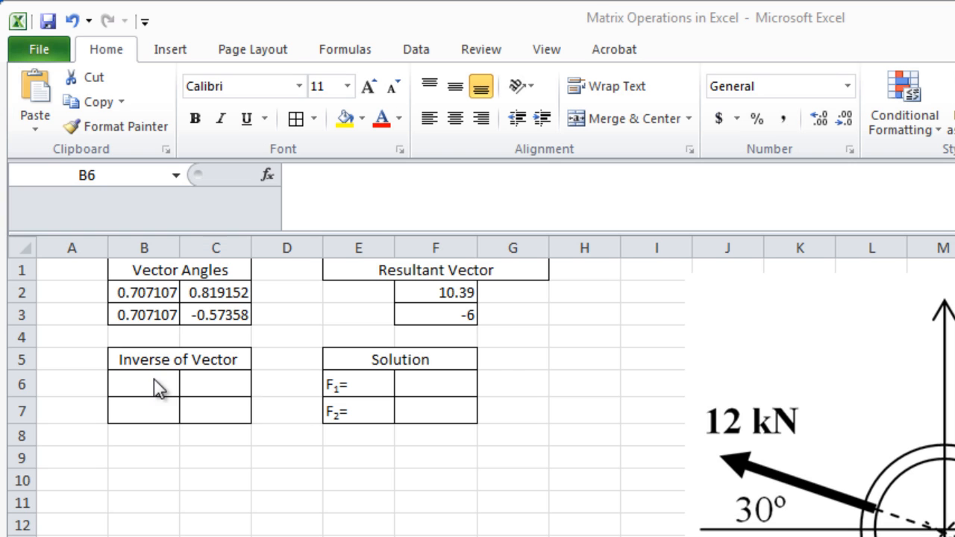
Enter =MINVERSE(B2:C3) over B6:C7 as the 2×2 inverse of the angle matrix.
{"action": "left_click", "coordinate": [143, 385]}
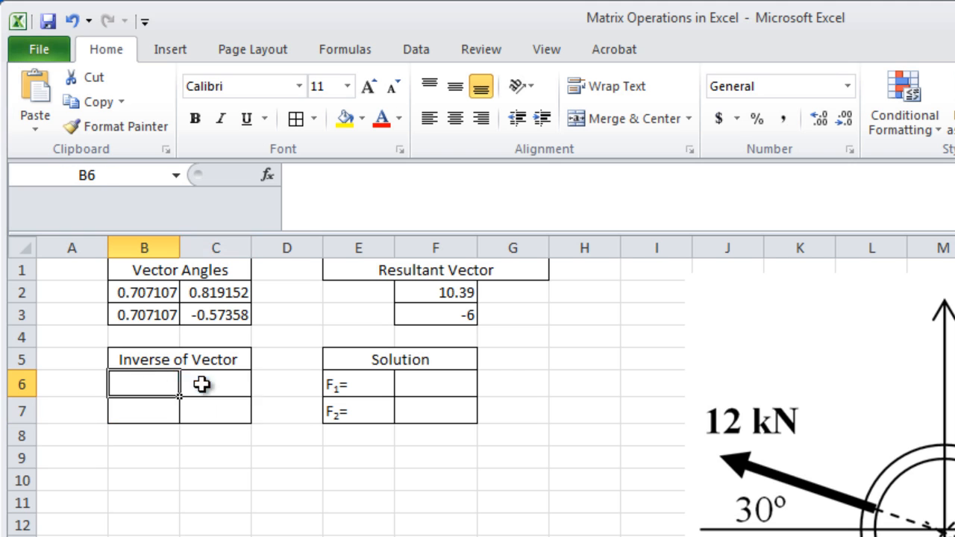
{"action": "left_click_drag", "start_coordinate": [143, 383], "coordinate": [215, 411]}
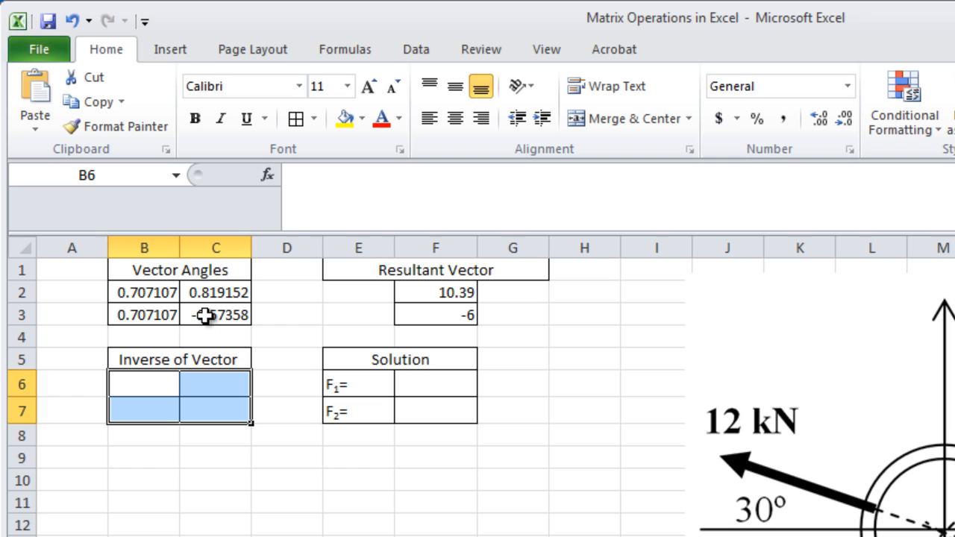
{"action": "type", "text": "=m"}
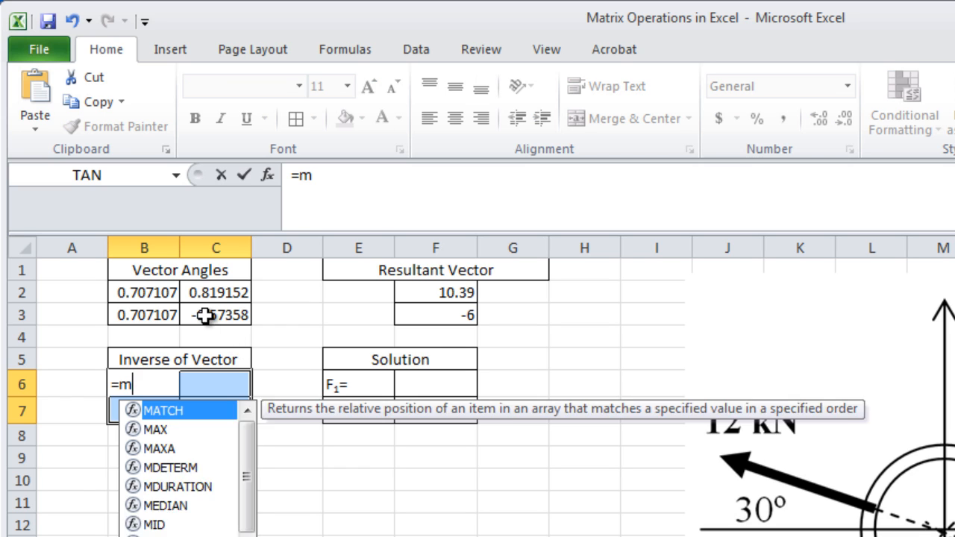
{"action": "type", "text": "inv"}
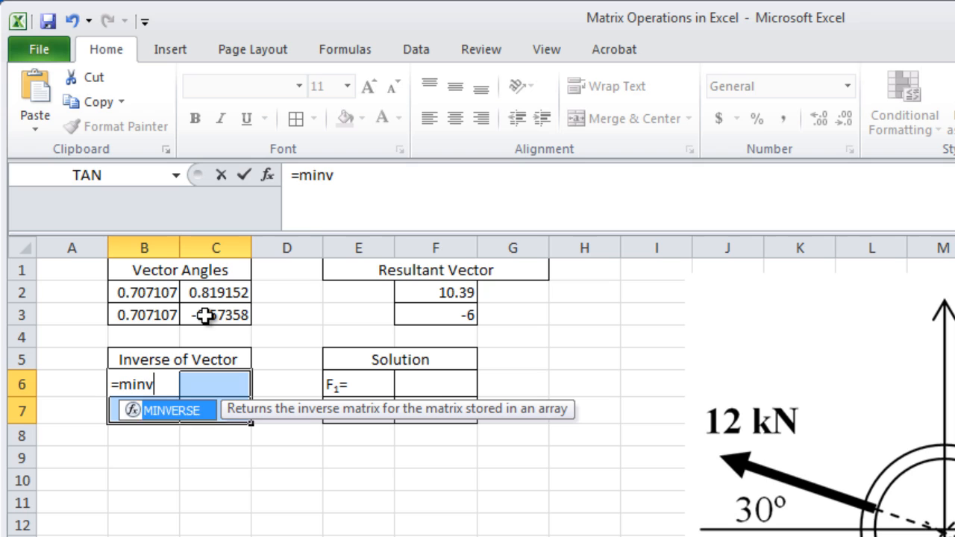
{"action": "type", "text": "erse"}
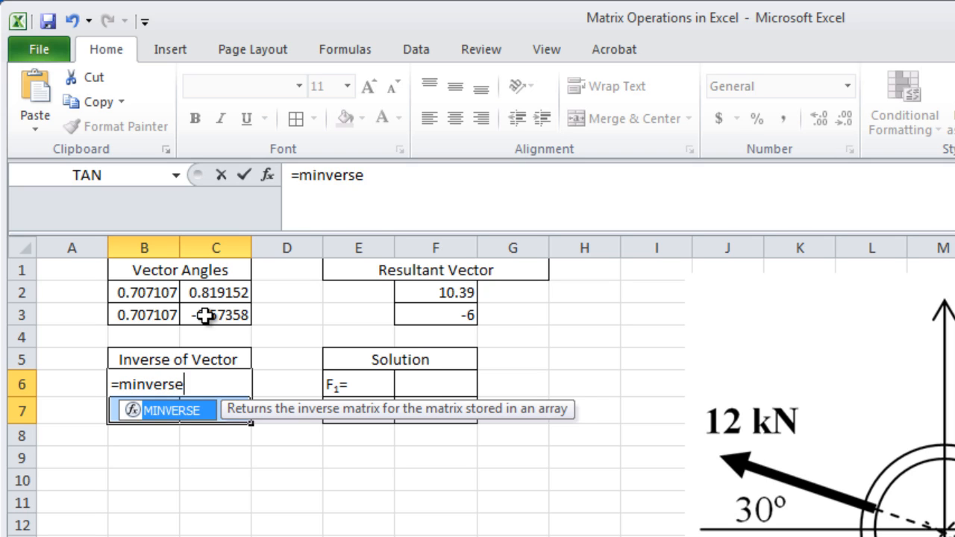
{"action": "type", "text": "("}
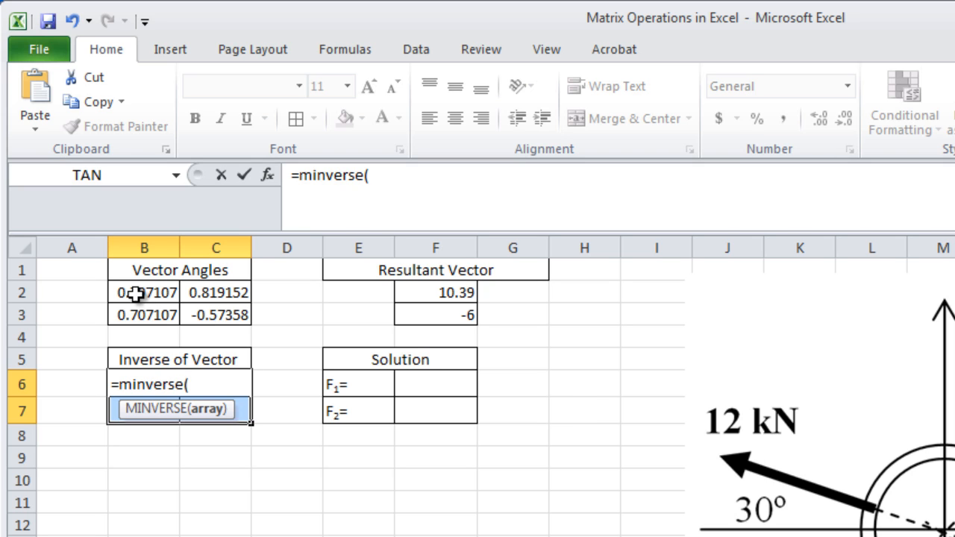
{"action": "left_click_drag", "start_coordinate": [143, 291], "coordinate": [215, 313]}
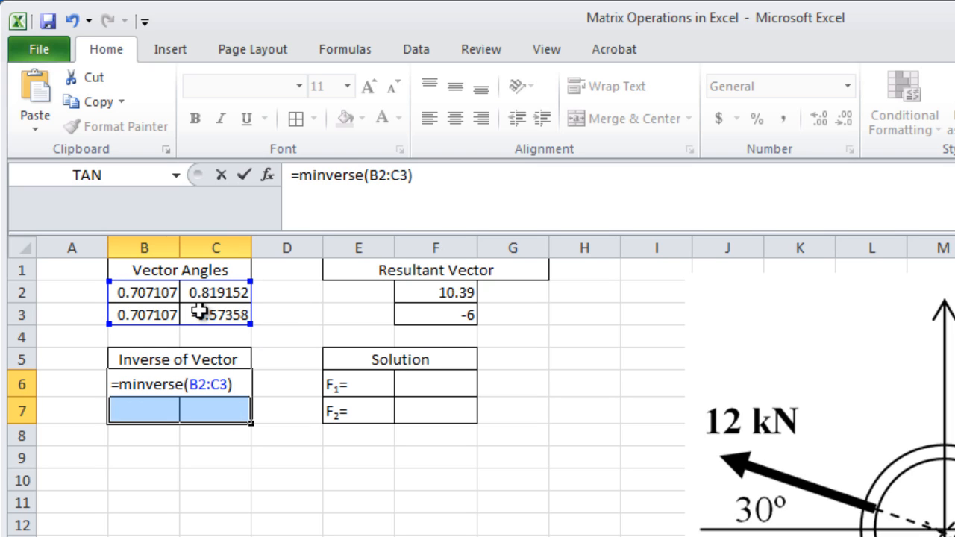
{"action": "left_click", "coordinate": [172, 385]}
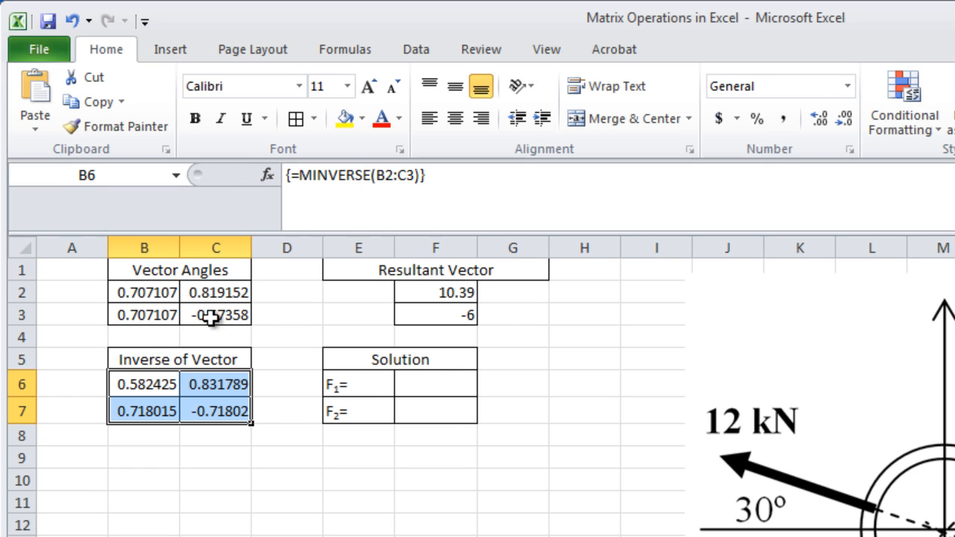
{"action": "mouse_move", "coordinate": [454, 394]}
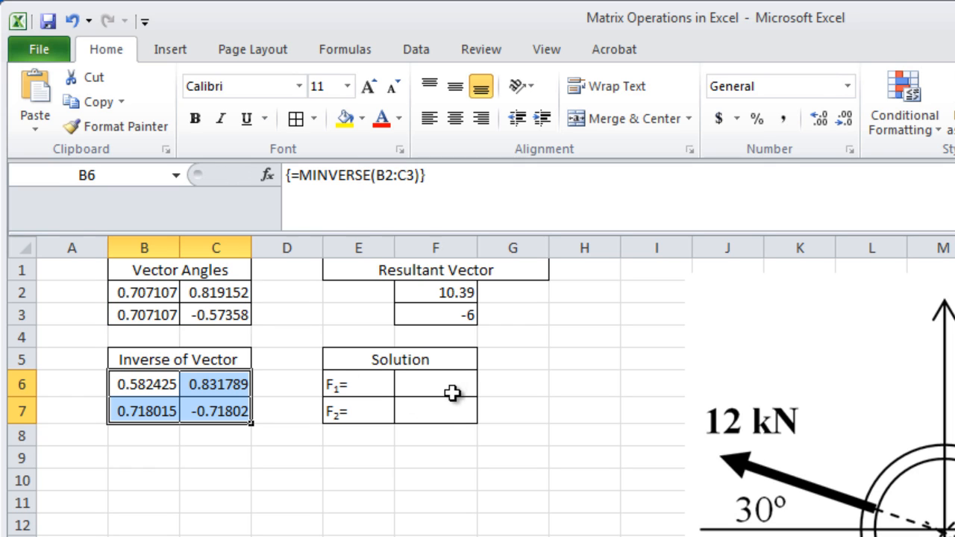
Write =MMULT(B6:C7,F2:F3) in F6:F7 for the F1 and F2 solution, not yet entered.
{"action": "left_click", "coordinate": [435, 385]}
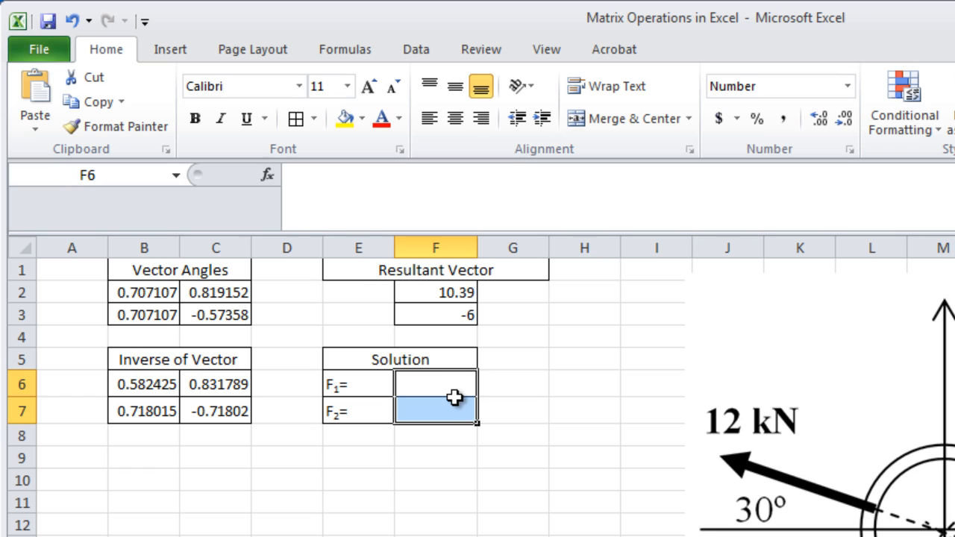
{"action": "type", "text": "="}
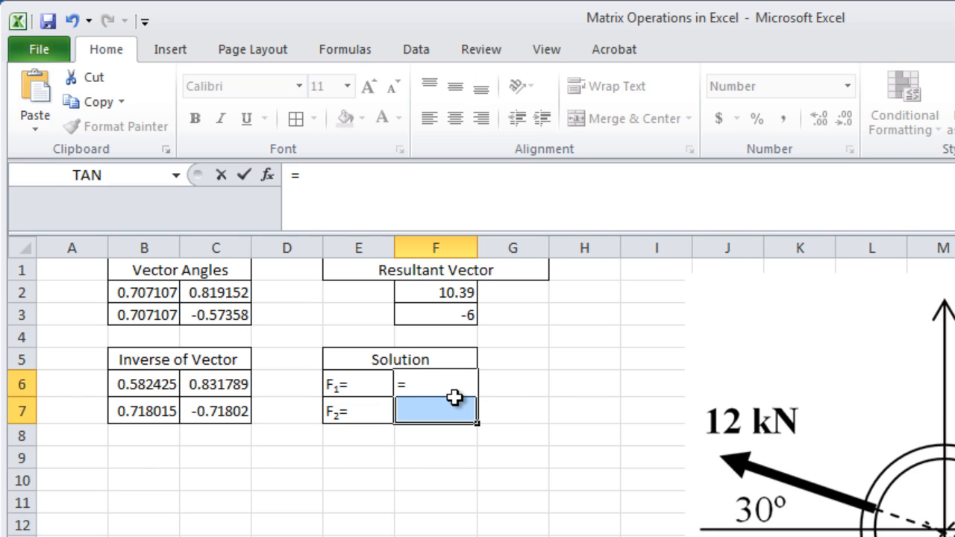
{"action": "type", "text": "mmult("}
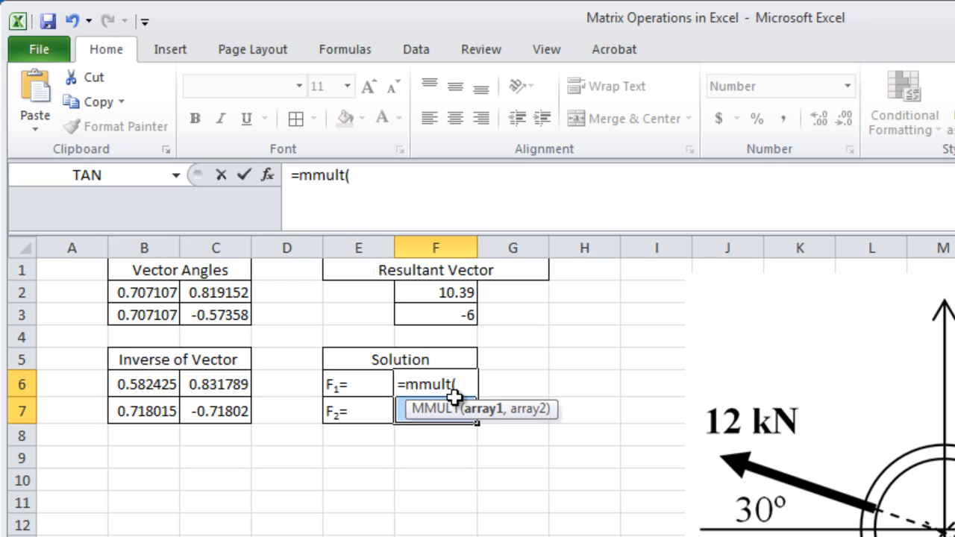
{"action": "mouse_move", "coordinate": [102, 348]}
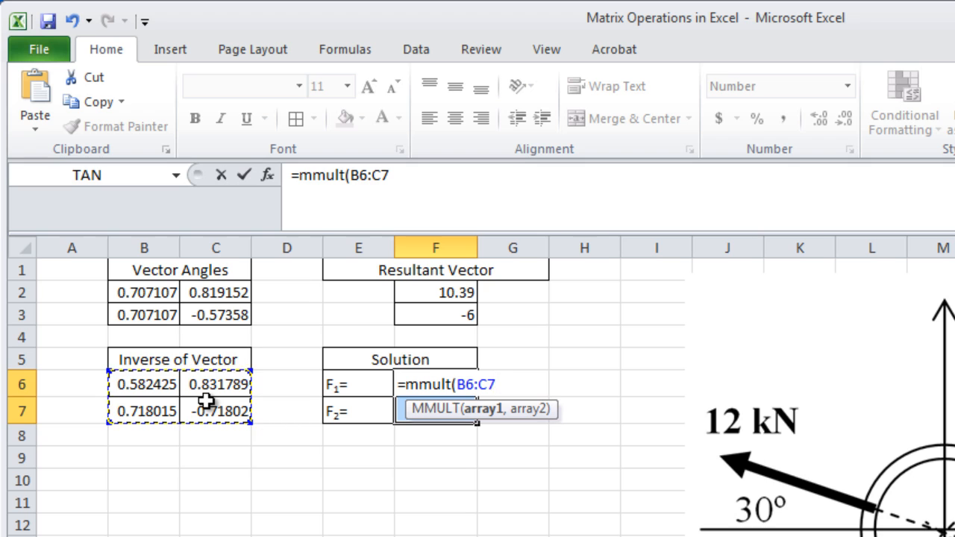
{"action": "left_click", "coordinate": [436, 292]}
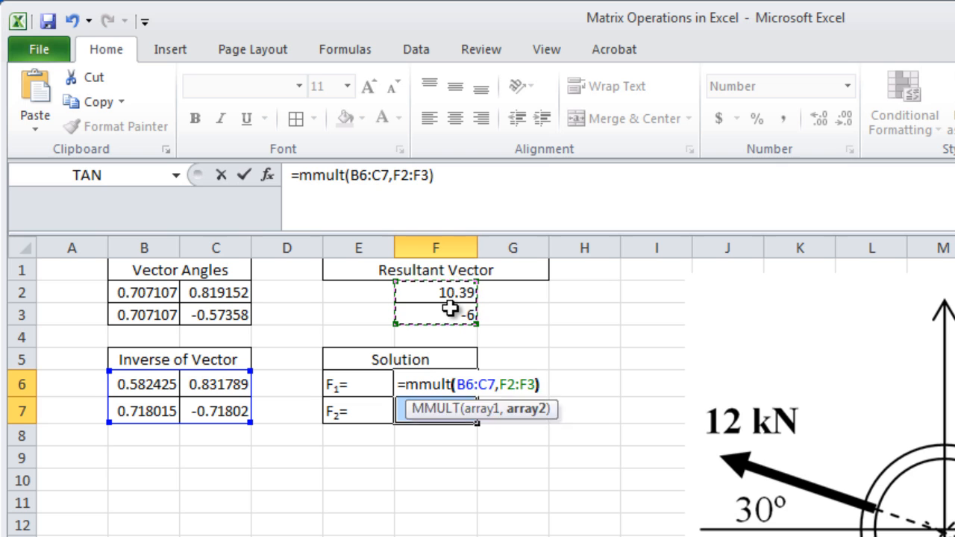
{"action": "left_click", "coordinate": [436, 411]}
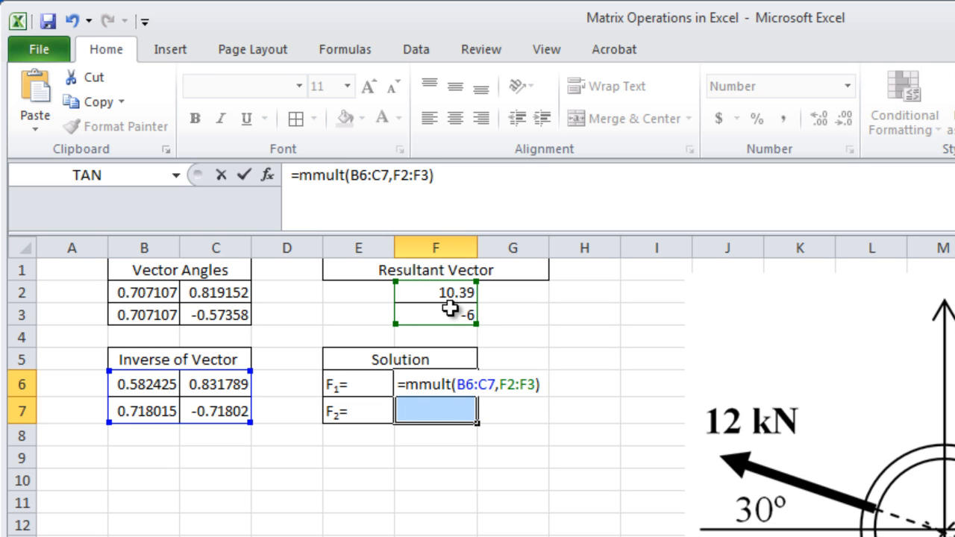